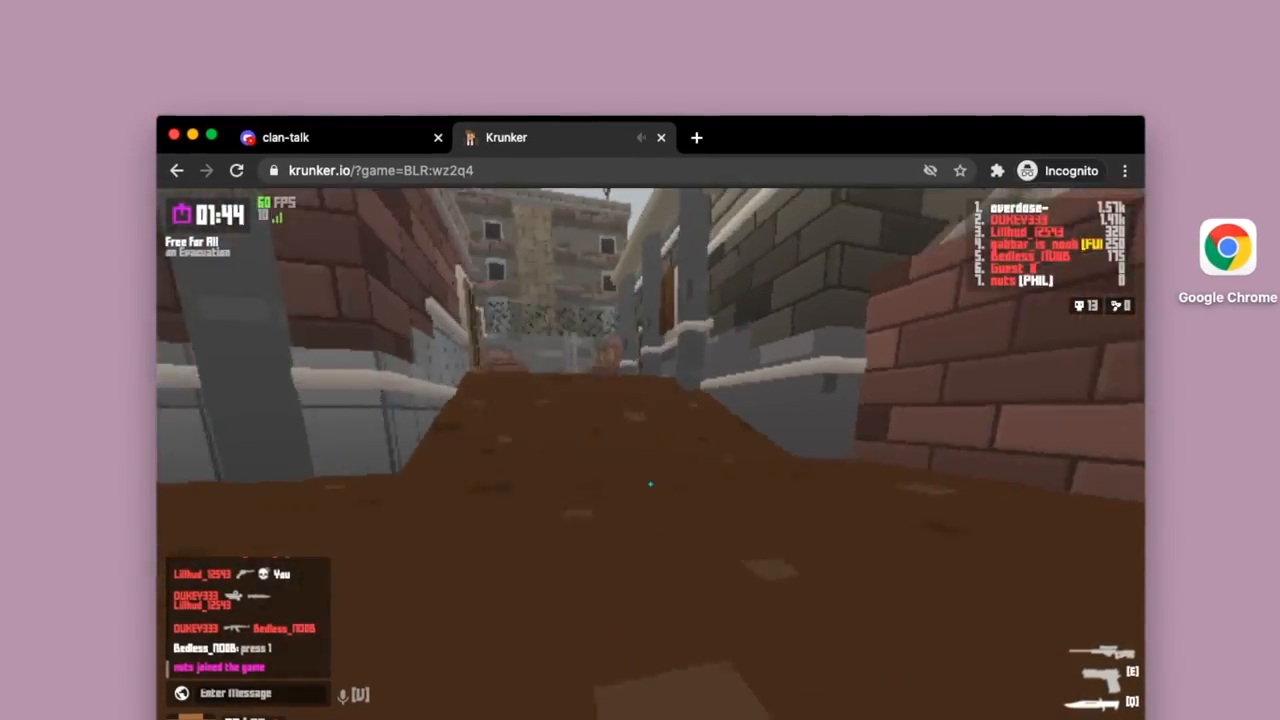
- Shoot the enemy to eliminate them, reaching 14 kills and earning 125 points
{"action": "left_click", "coordinate": [650, 485]}
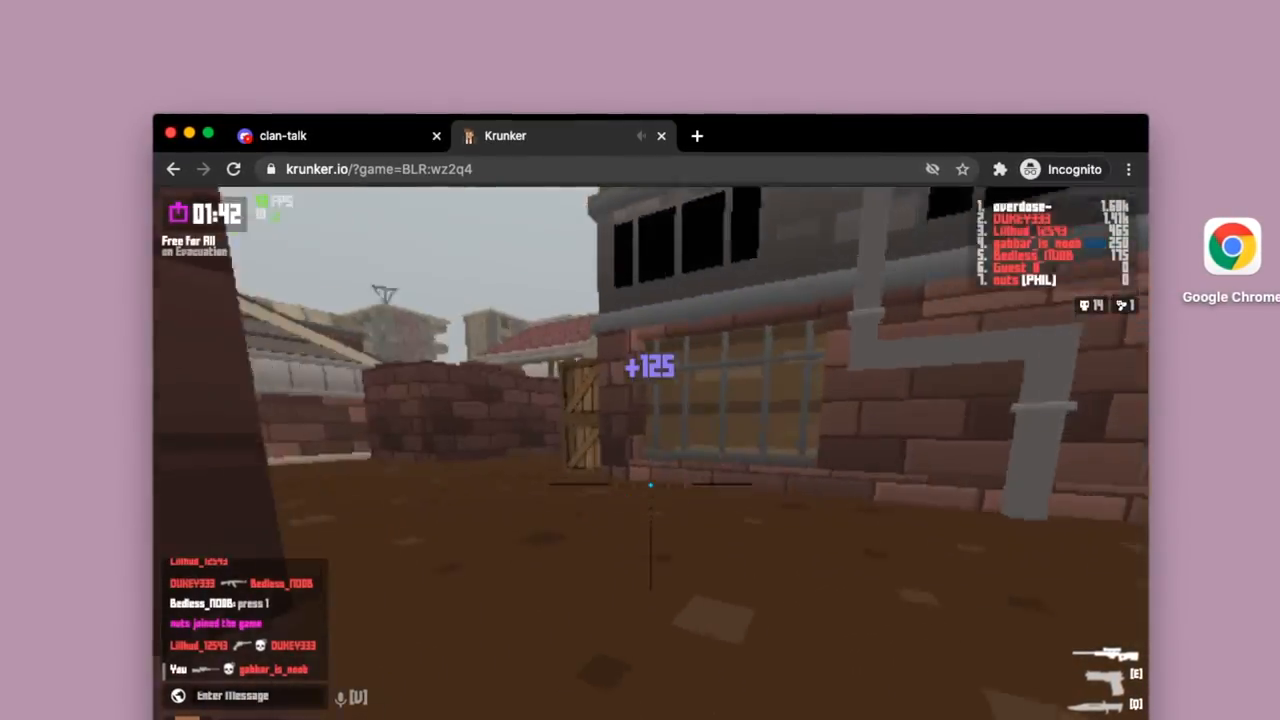